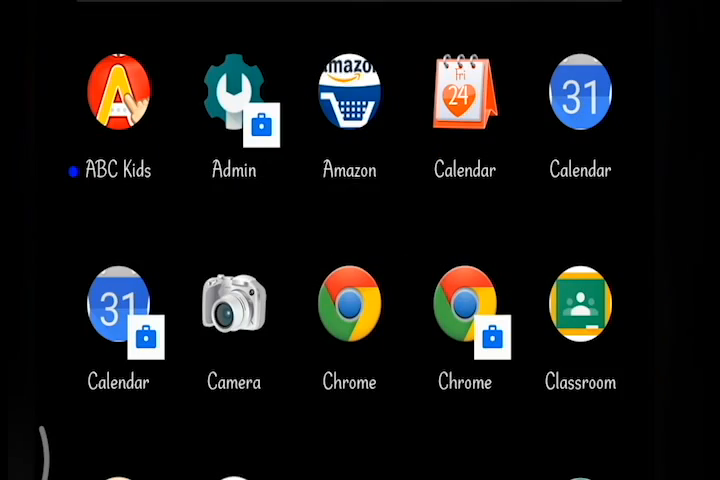
Launch Google Classroom from the app drawer
click(580, 305)
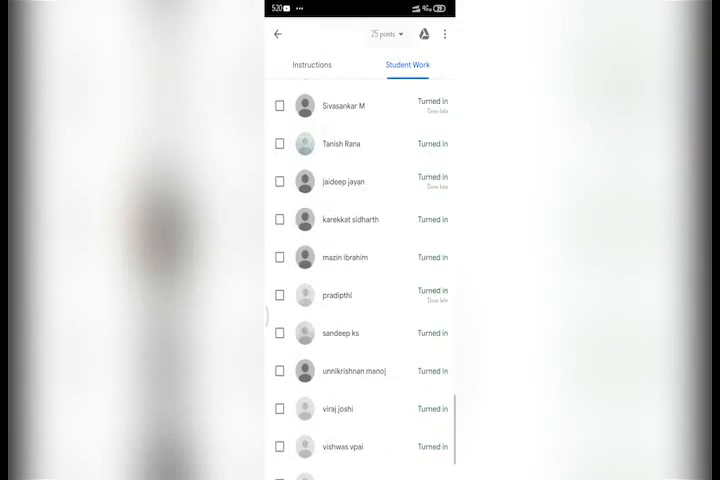
scroll(down, 3)
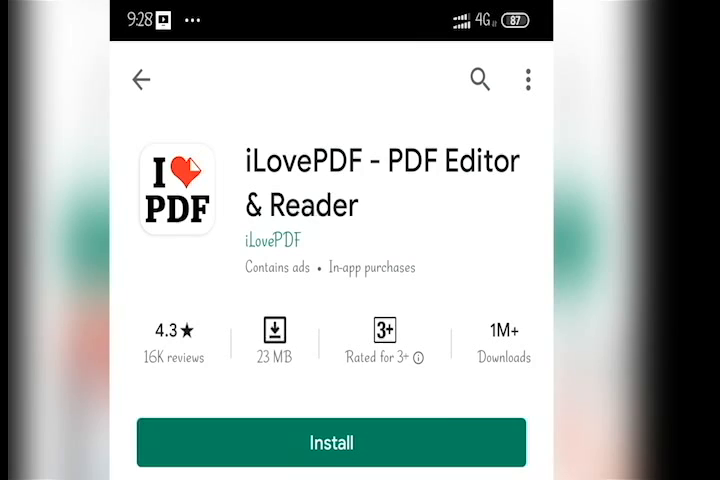
Scroll down the iLovePDF Play Store listing
scroll(down, 3)
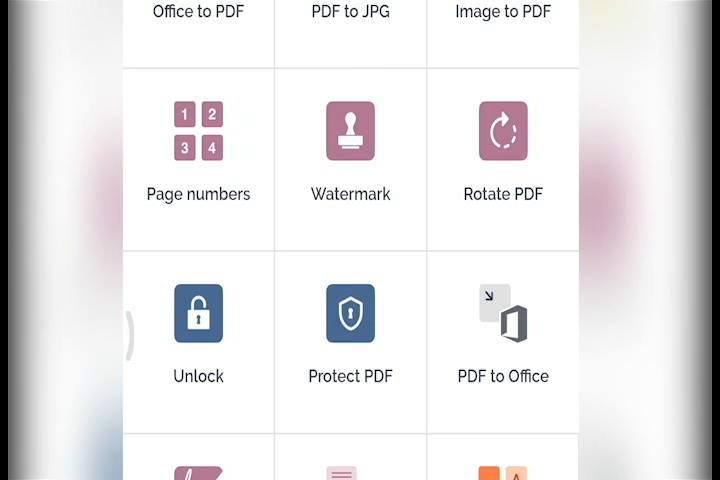
Find Image to PDF in the iLovePDF tools grid and start it
scroll(up, 3)
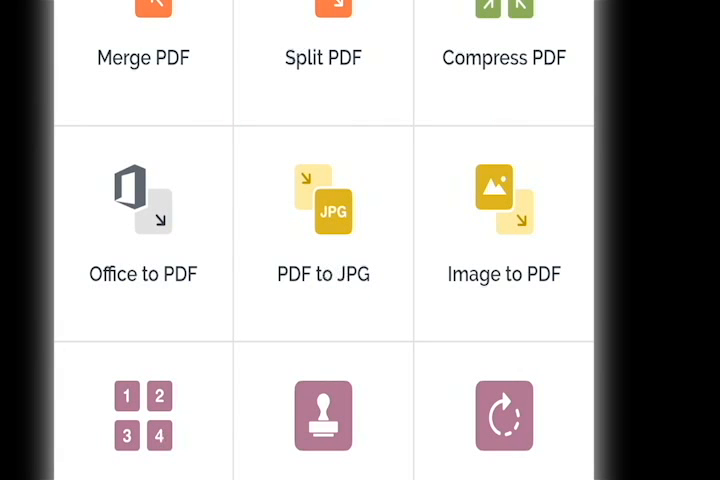
scroll(down, 3)
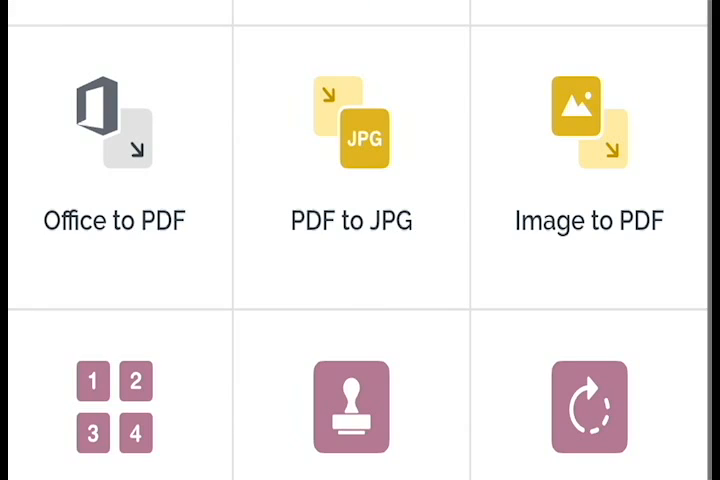
click(604, 221)
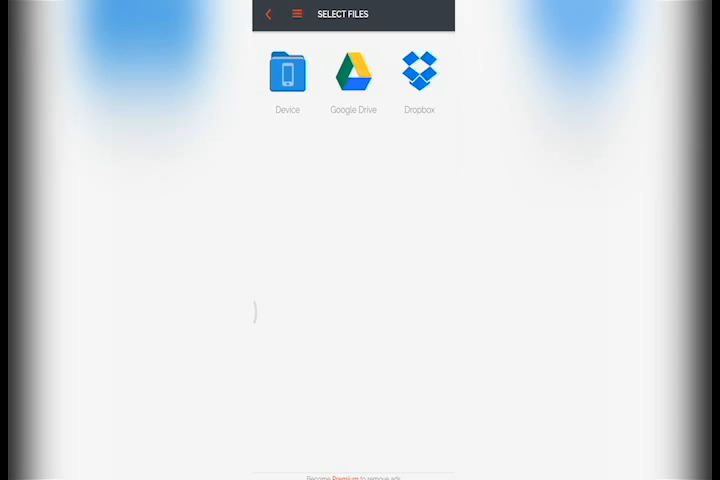
Pick images from Device storage, browsing into the folder holding the photos
click(288, 72)
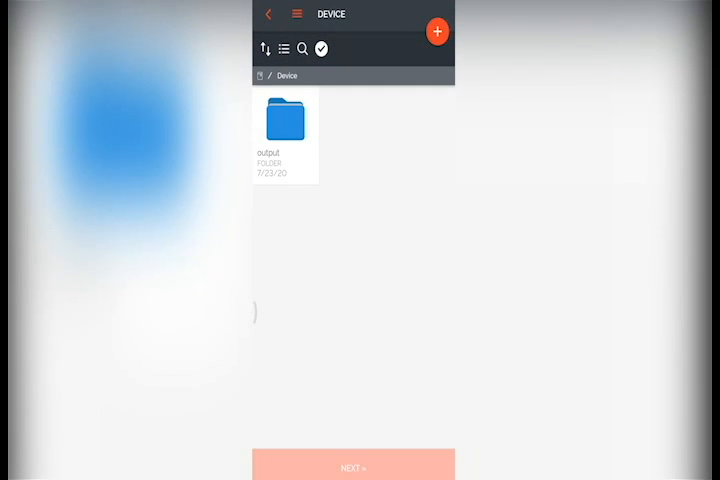
click(287, 48)
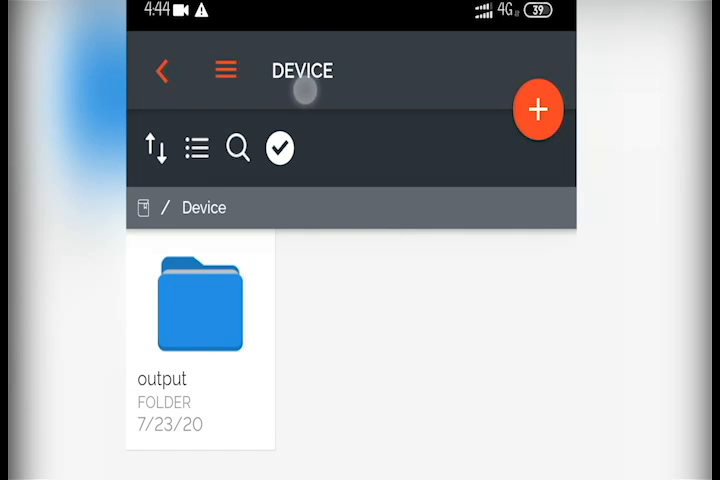
click(196, 148)
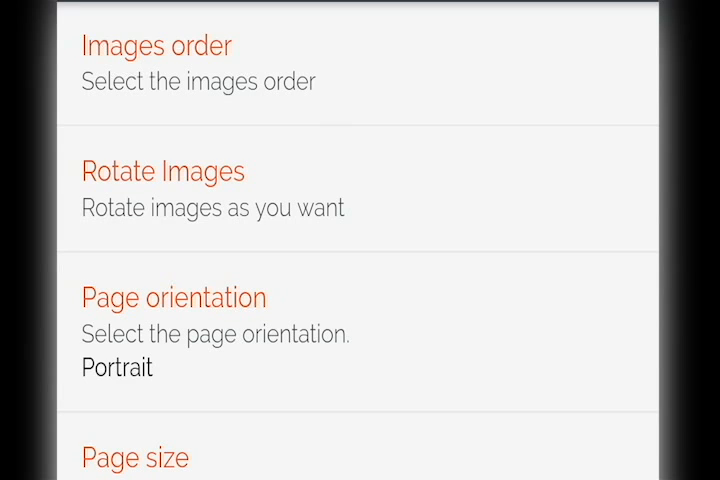
Convert the photos into one merged A4 portrait PDF and open its save folder
scroll(down, 3)
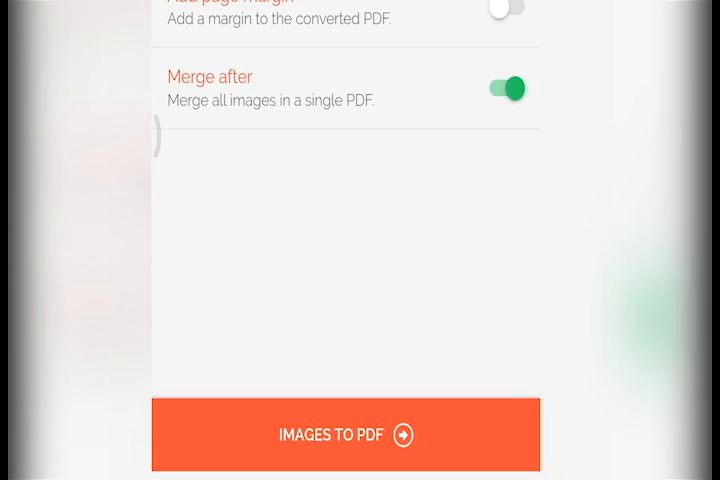
click(345, 435)
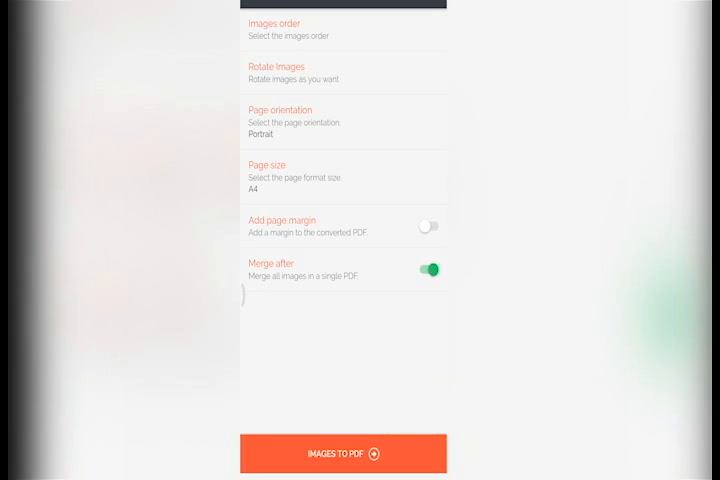
click(342, 453)
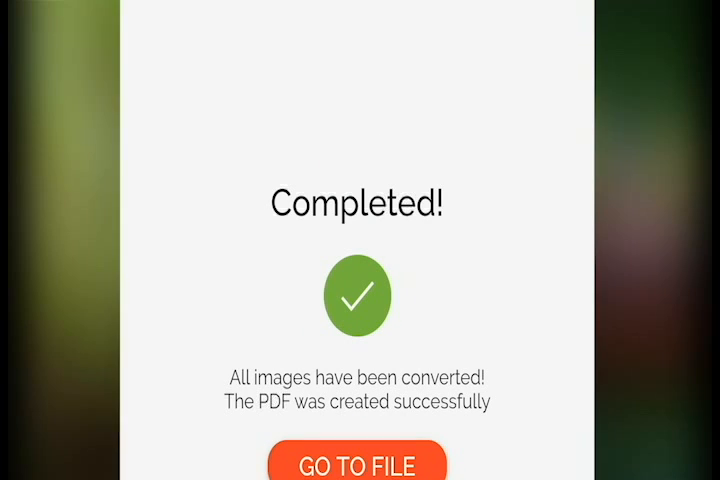
click(357, 466)
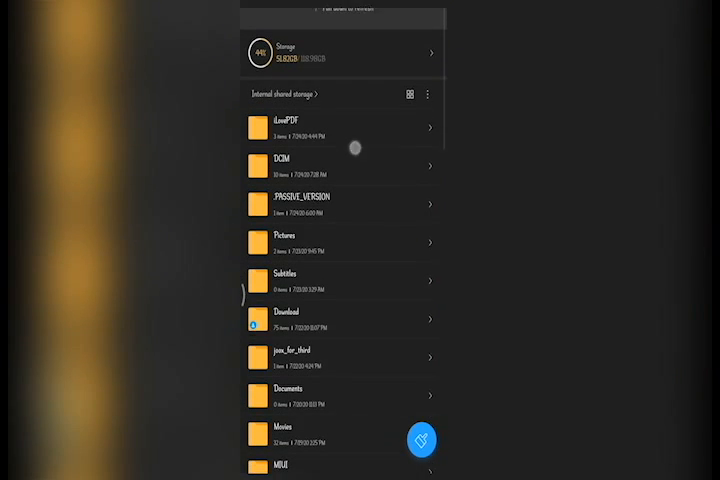